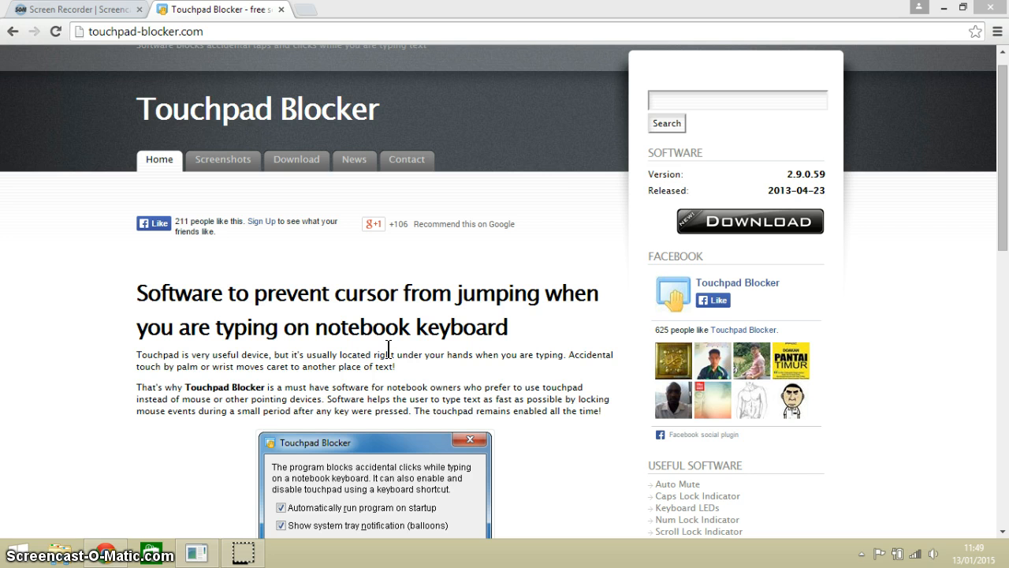
pyautogui.moveTo(268, 180)
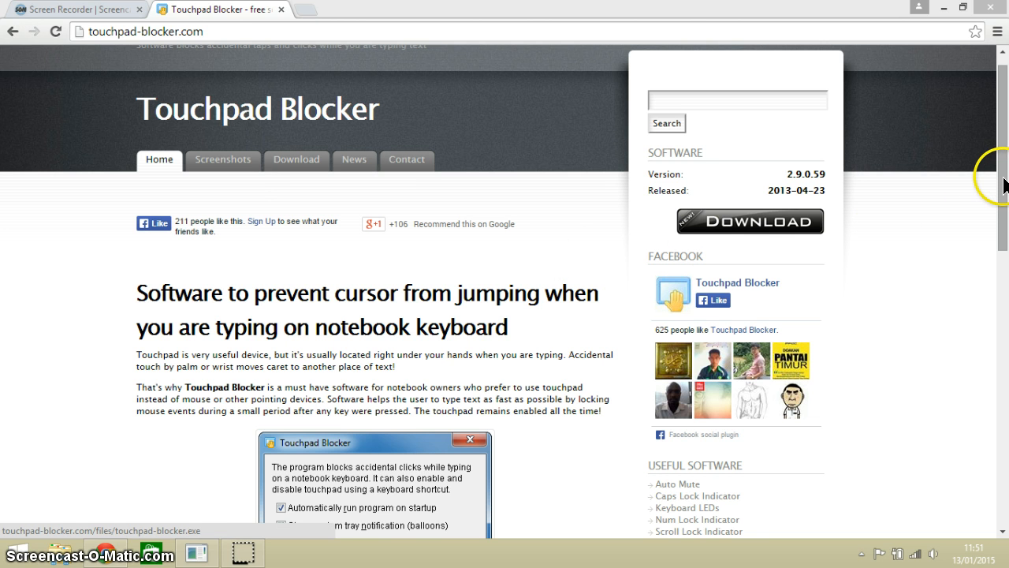
# - Download touchpad-blocker.exe from the Touchpad Blocker site and run it from the download bar
pyautogui.scroll(-3)
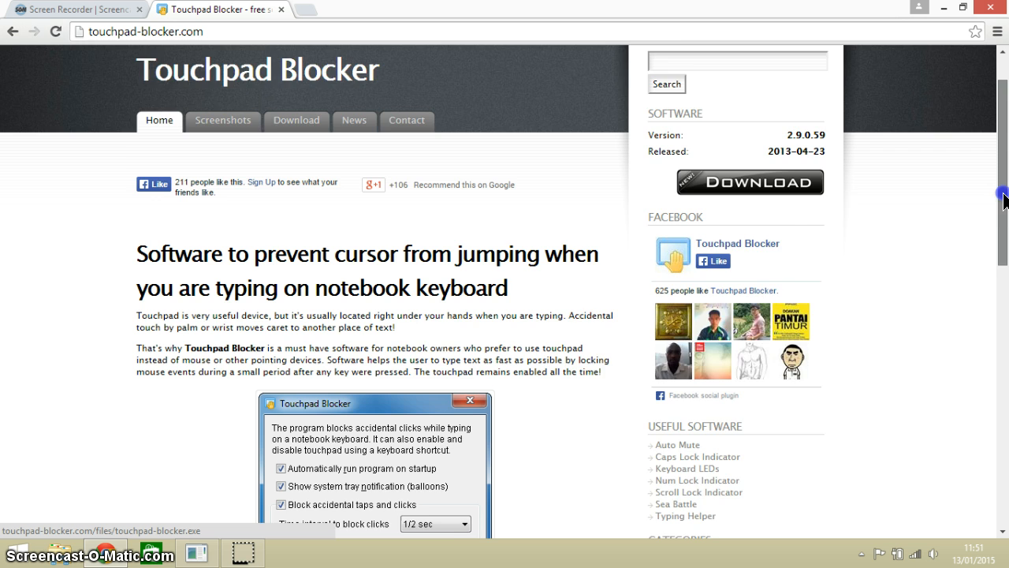
pyautogui.scroll(-3)
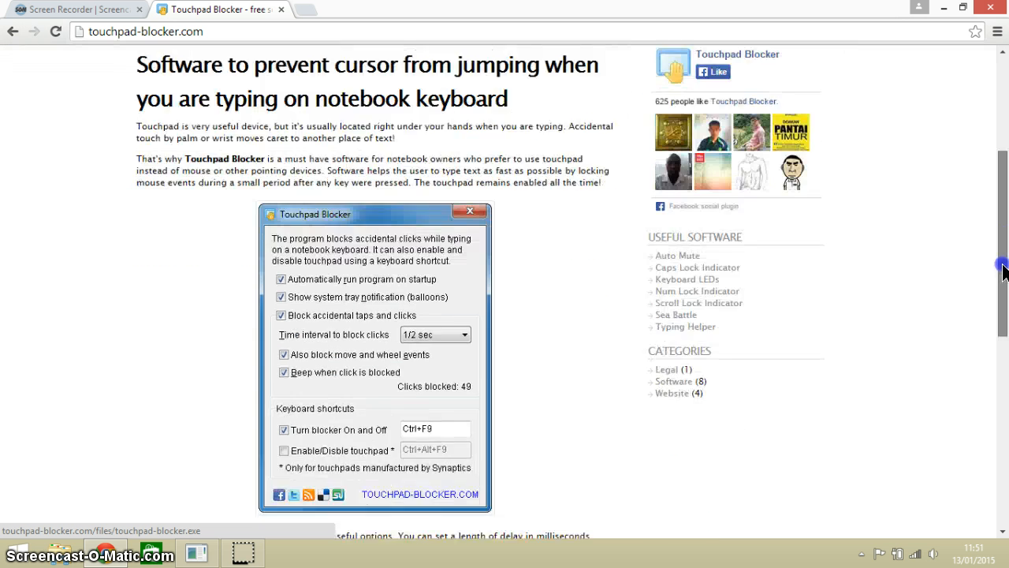
pyautogui.scroll(-3)
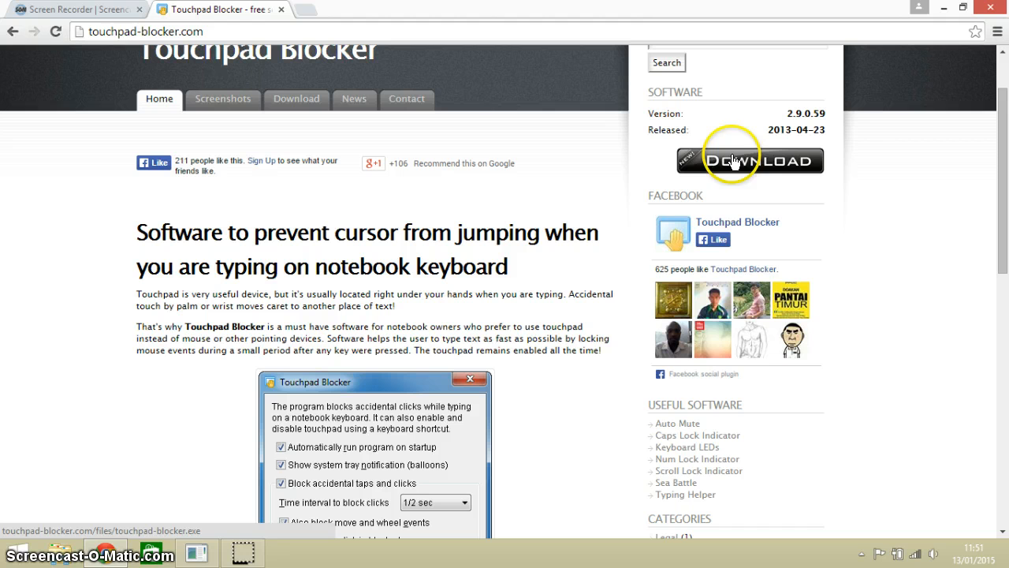
pyautogui.click(741, 161)
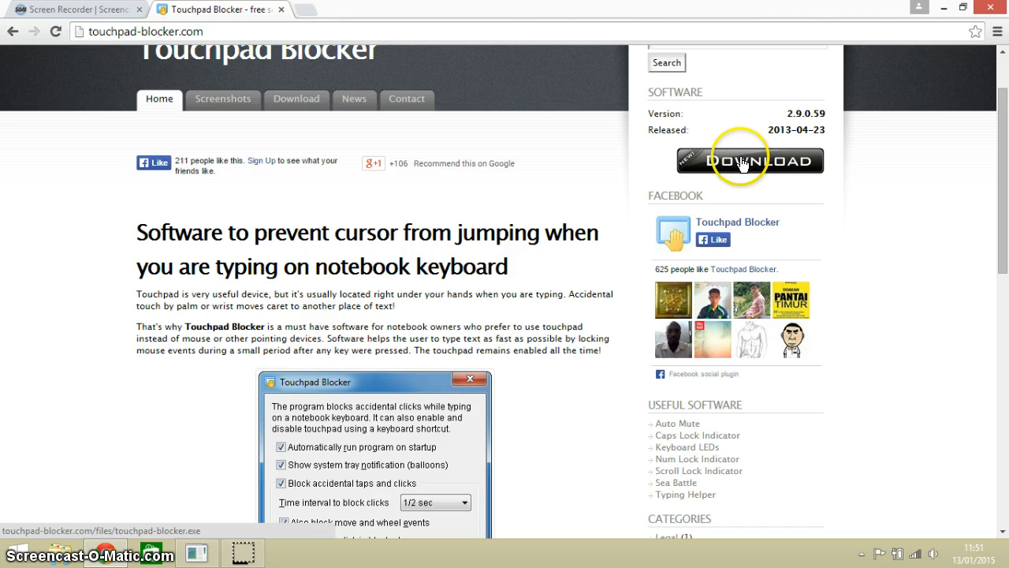
pyautogui.moveTo(1001, 186)
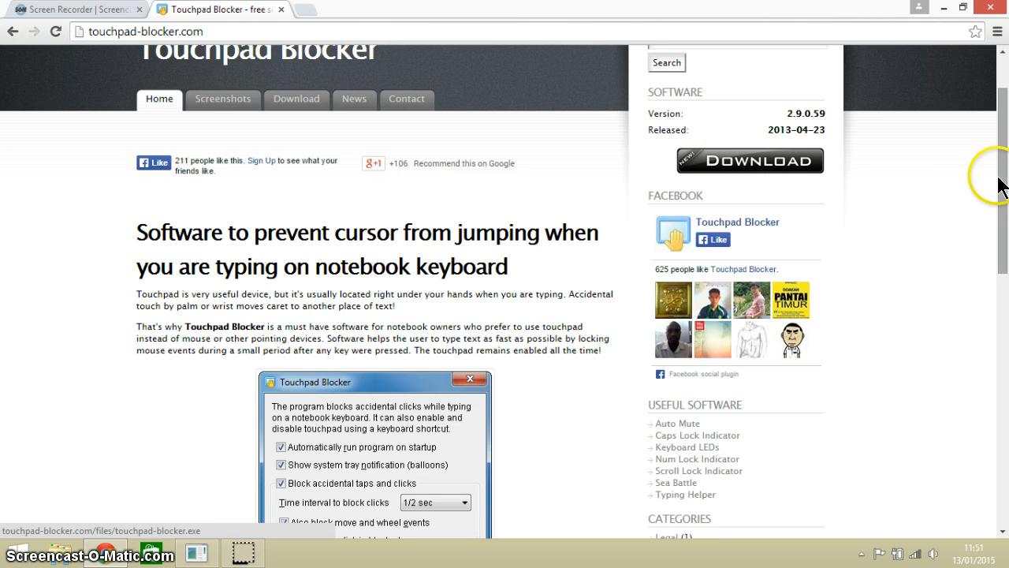
pyautogui.scroll(-3)
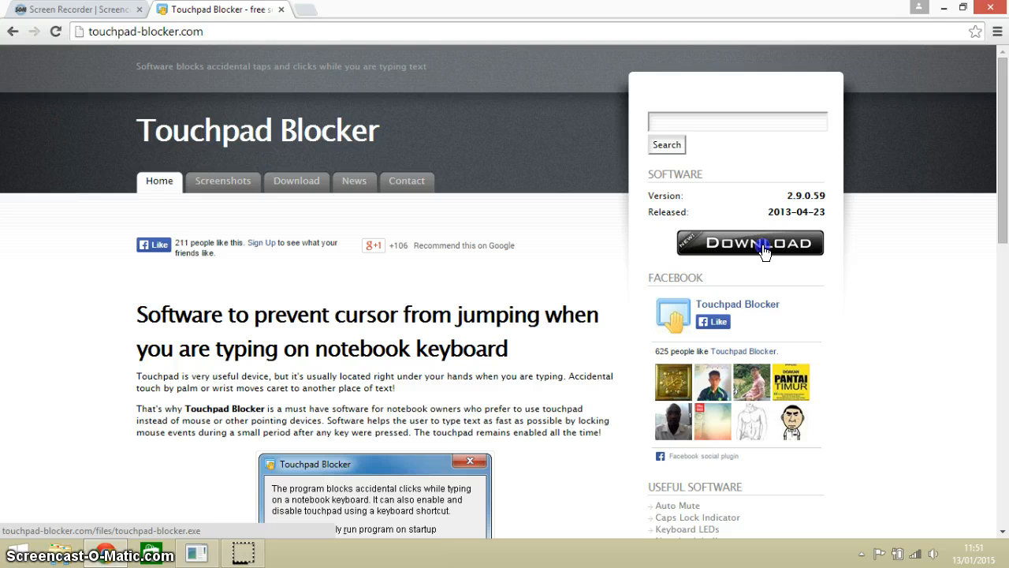
pyautogui.click(749, 242)
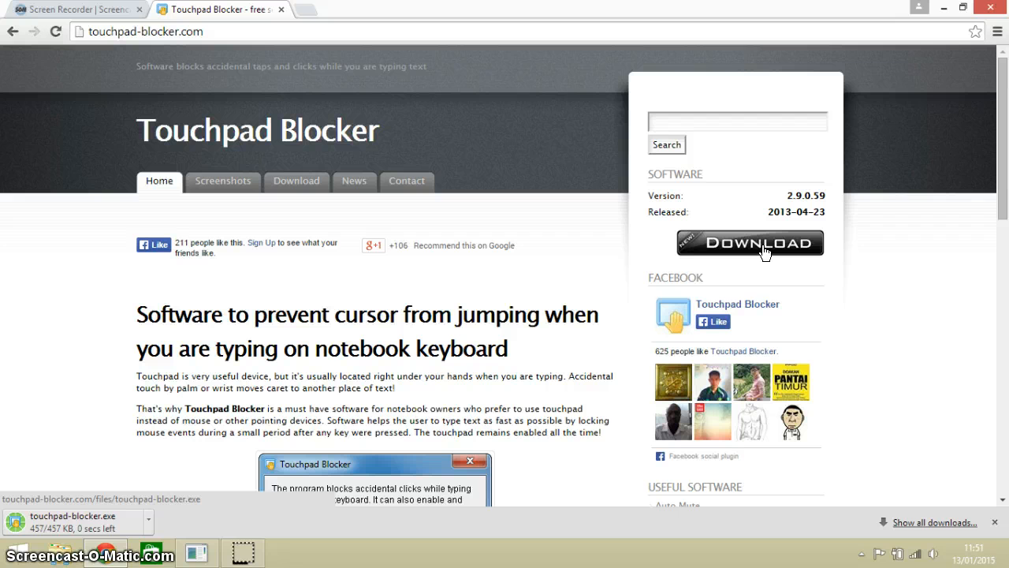
pyautogui.moveTo(539, 299)
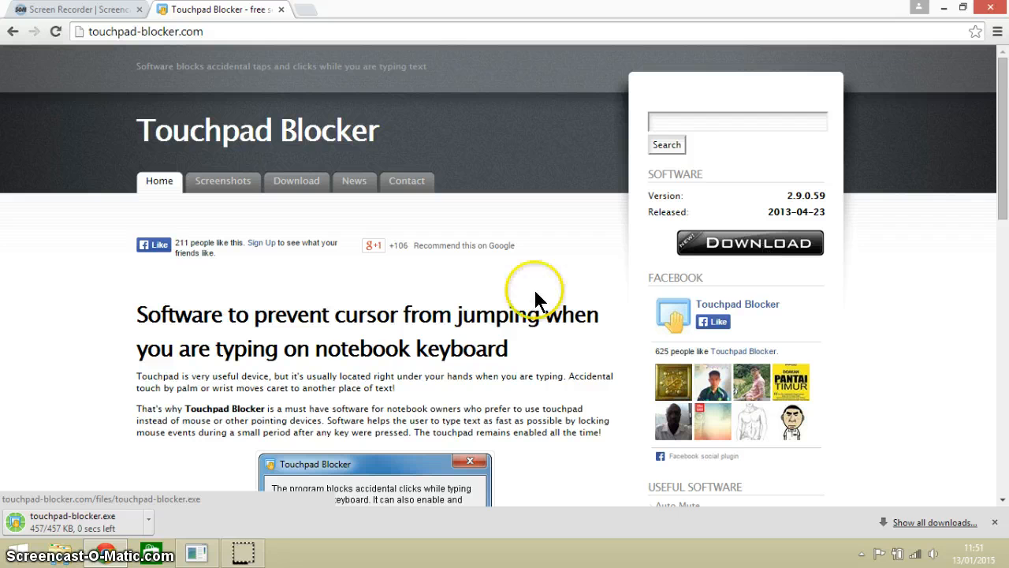
pyautogui.moveTo(145, 519)
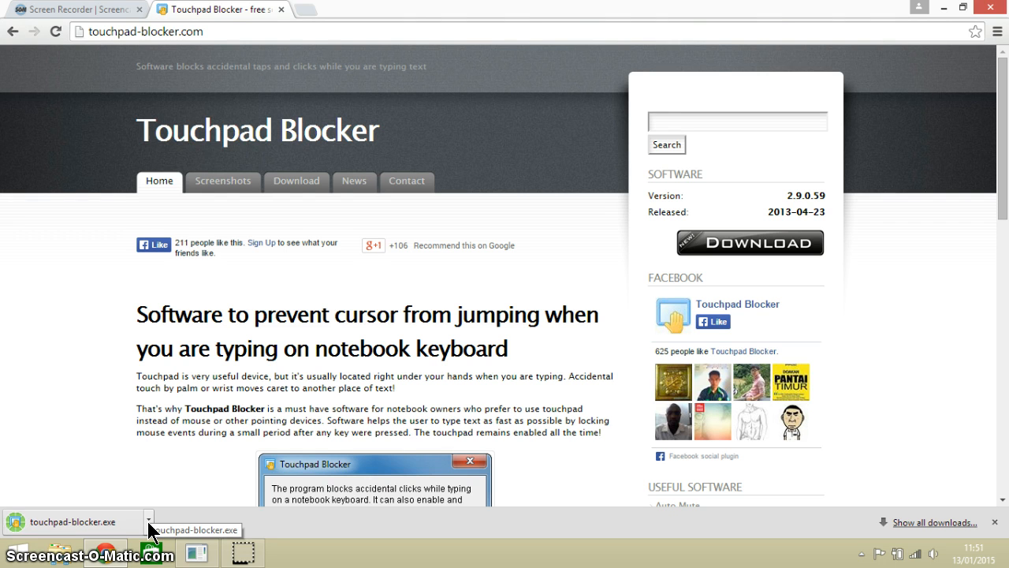
pyautogui.click(148, 520)
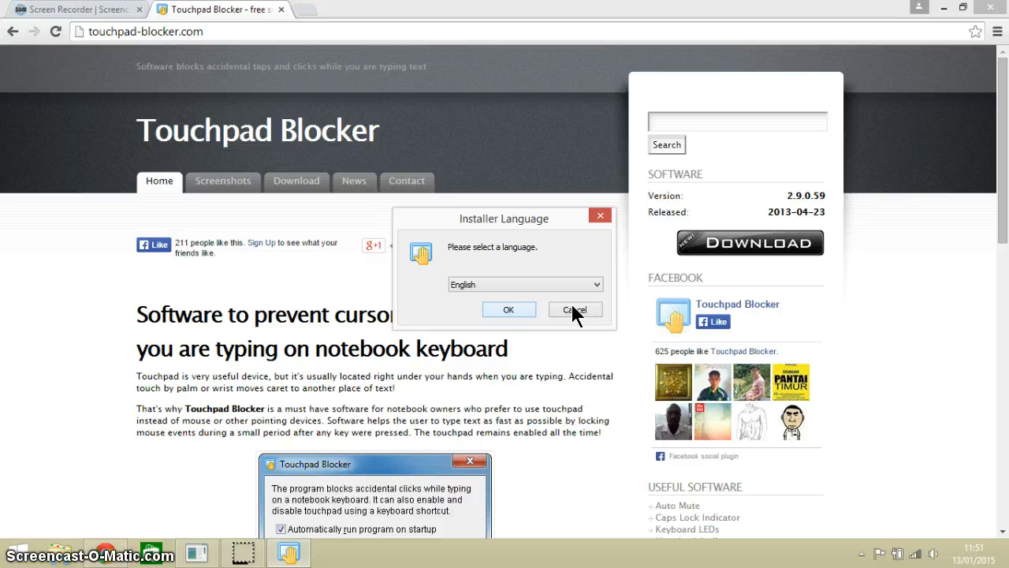
# - Install in English, accept the licence, untick 'Report installing to Website', and finish with launch enabled
pyautogui.click(508, 309)
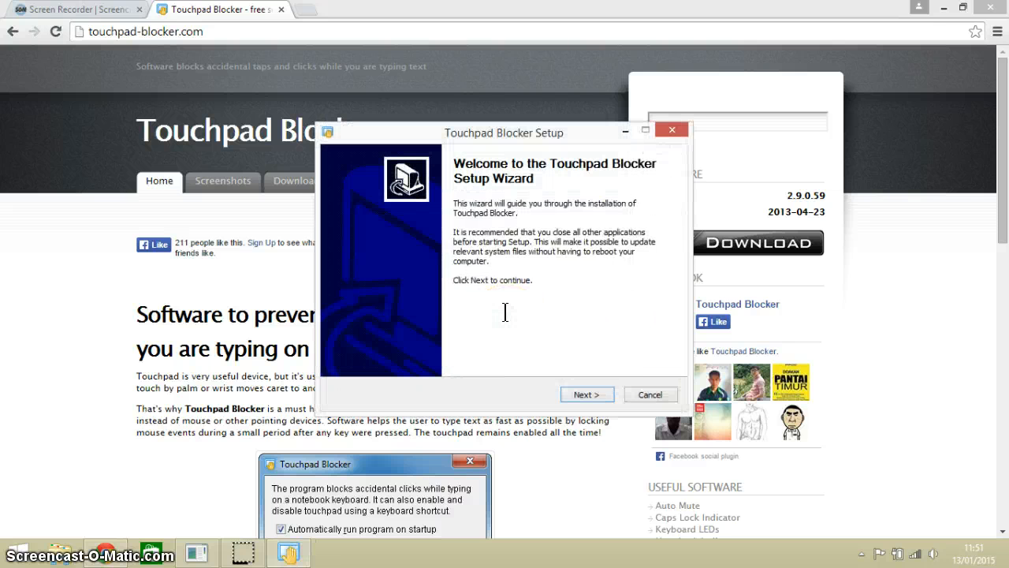
pyautogui.click(587, 394)
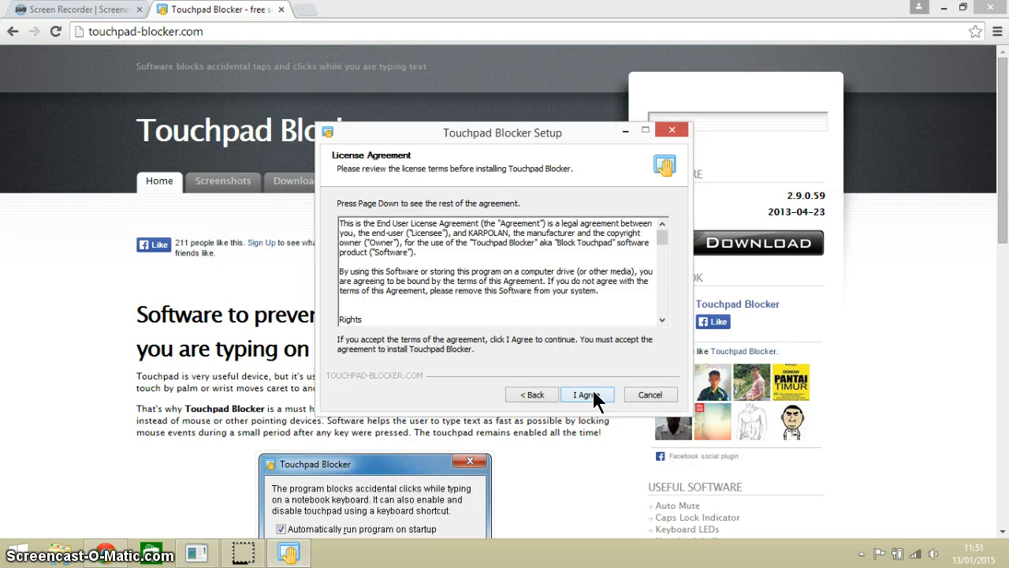
pyautogui.click(586, 394)
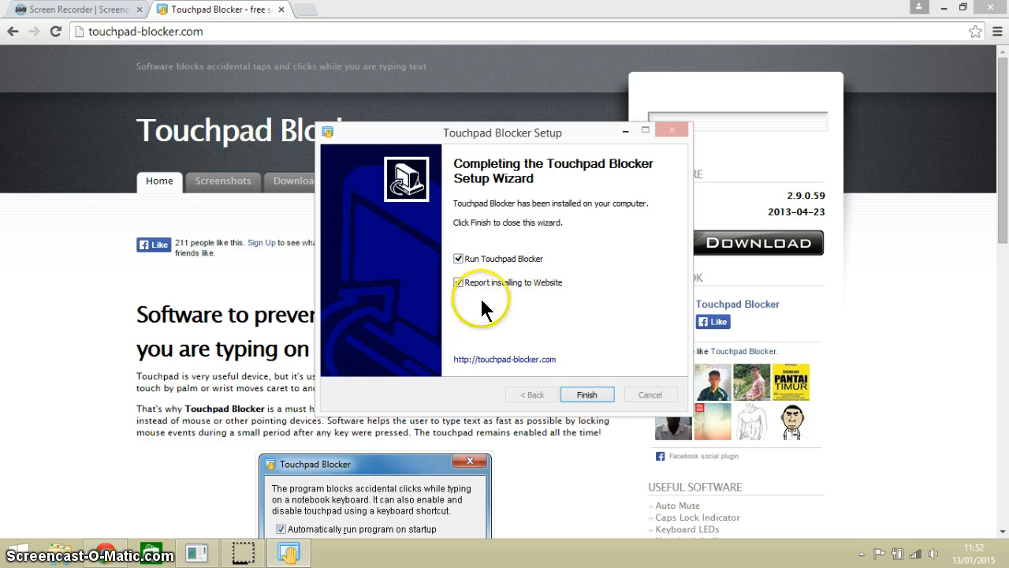
pyautogui.click(457, 282)
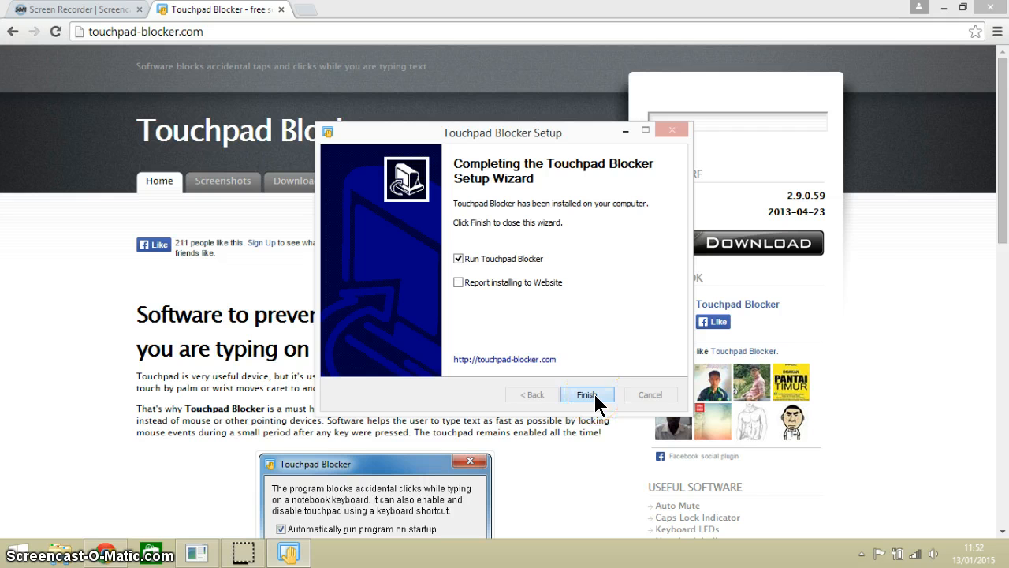
pyautogui.click(587, 395)
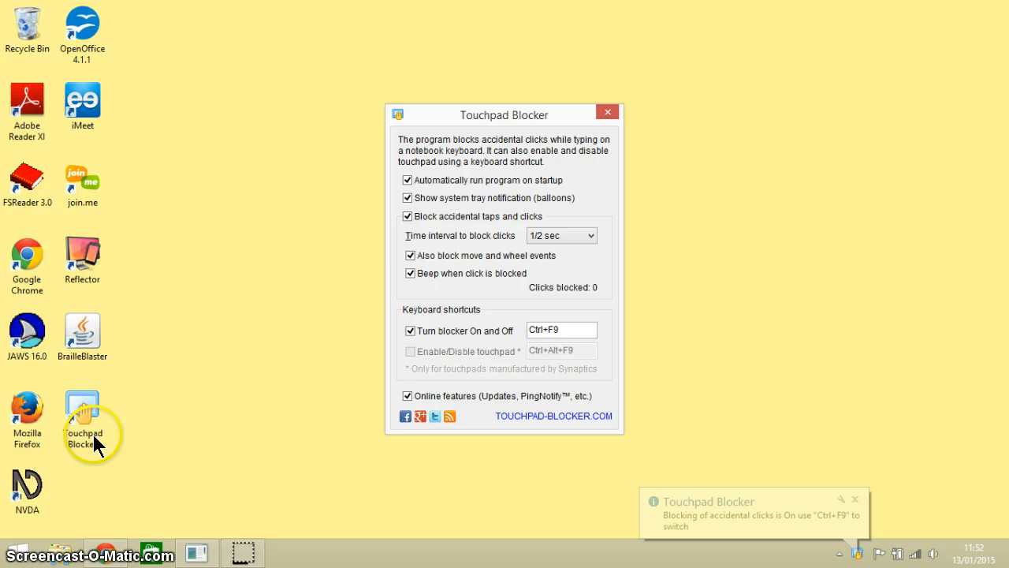
pyautogui.moveTo(417, 175)
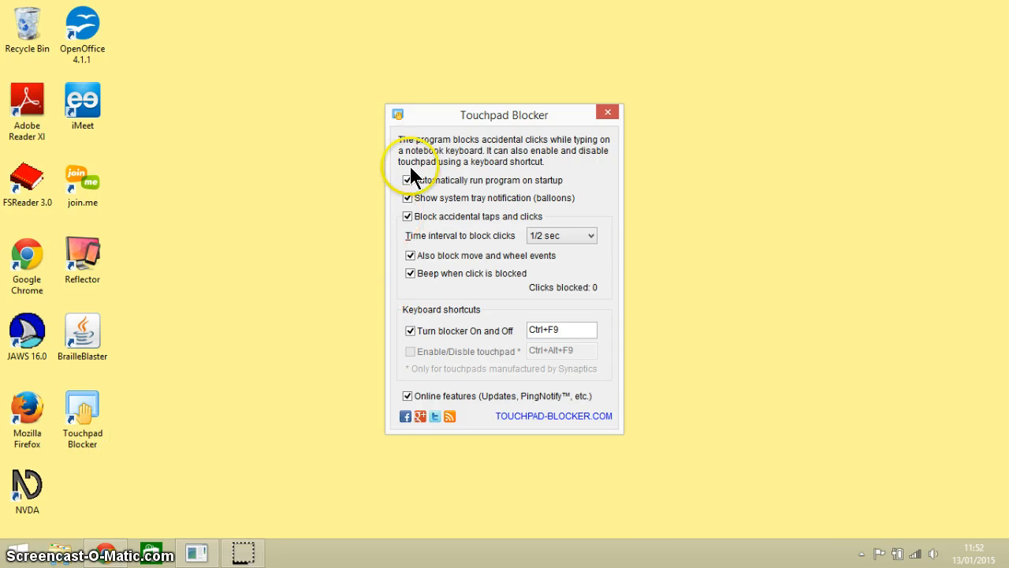
pyautogui.moveTo(377, 215)
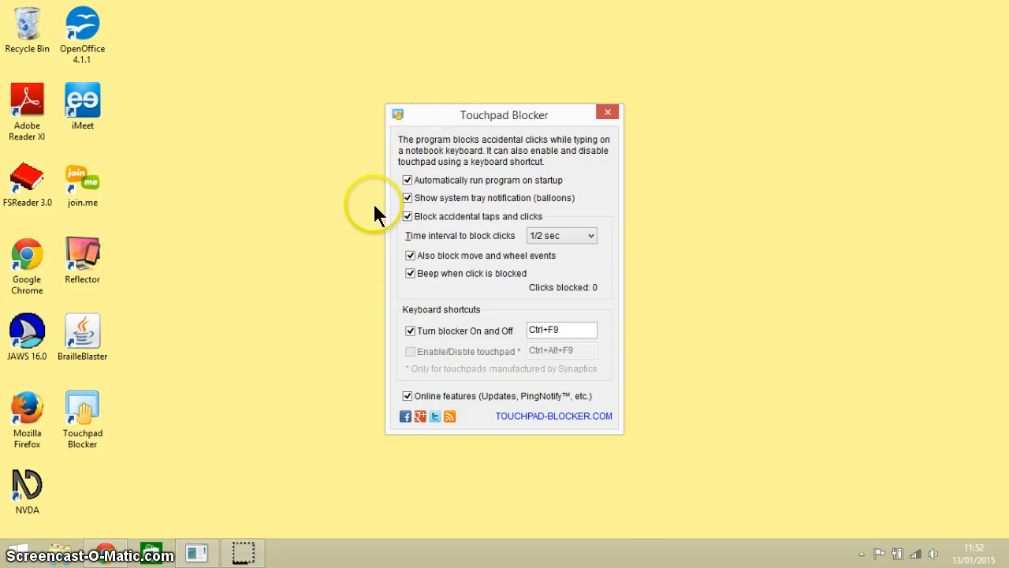
pyautogui.moveTo(434, 145)
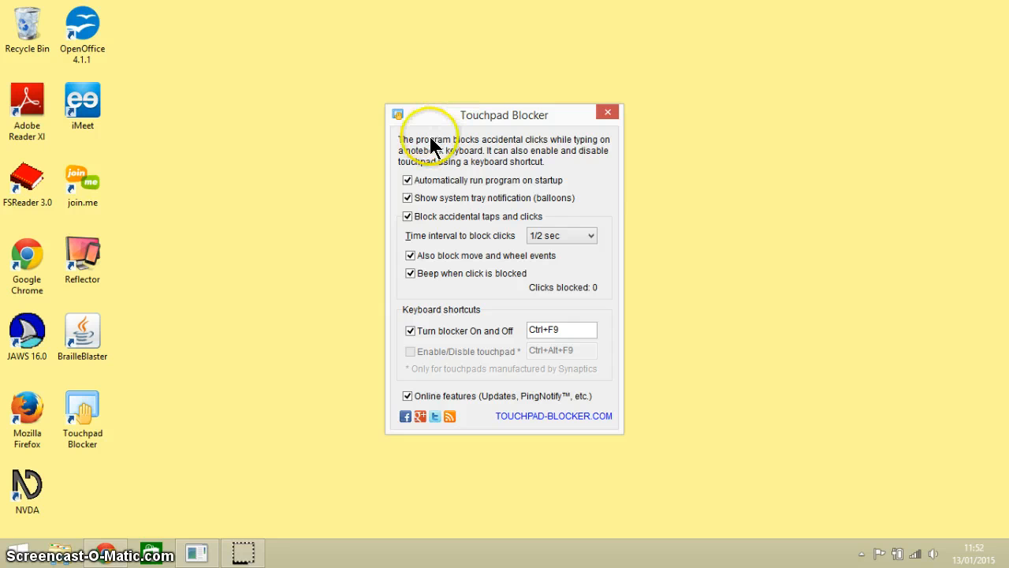
pyautogui.moveTo(470, 189)
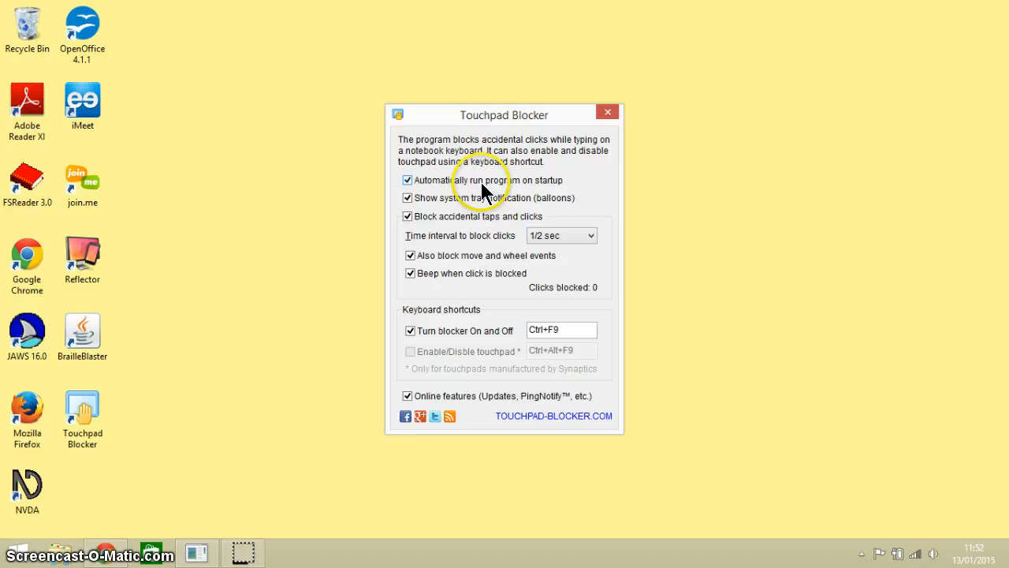
pyautogui.moveTo(513, 195)
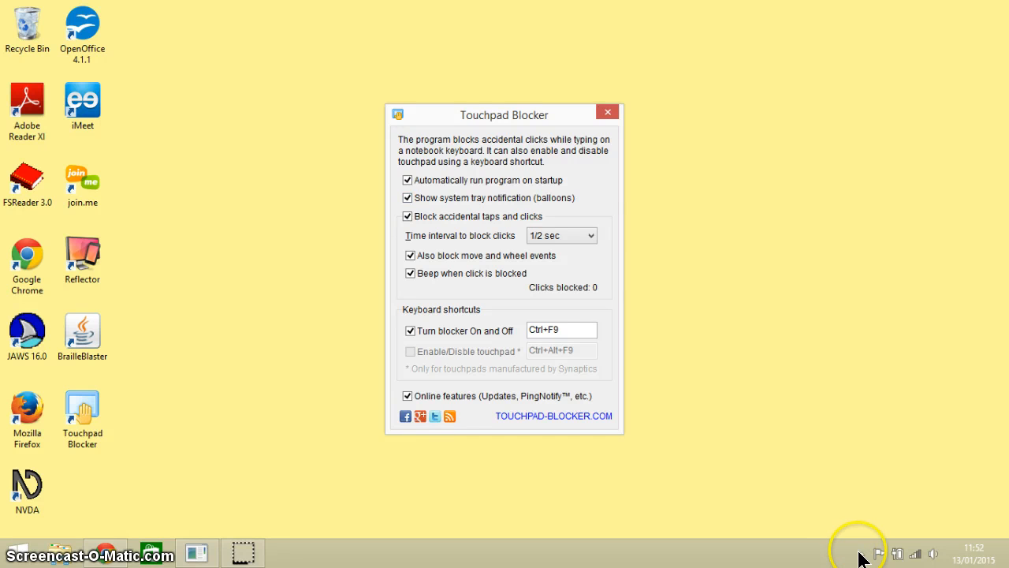
# - Show the hidden system tray icons where the Touchpad Blocker icon now sits
pyautogui.click(859, 554)
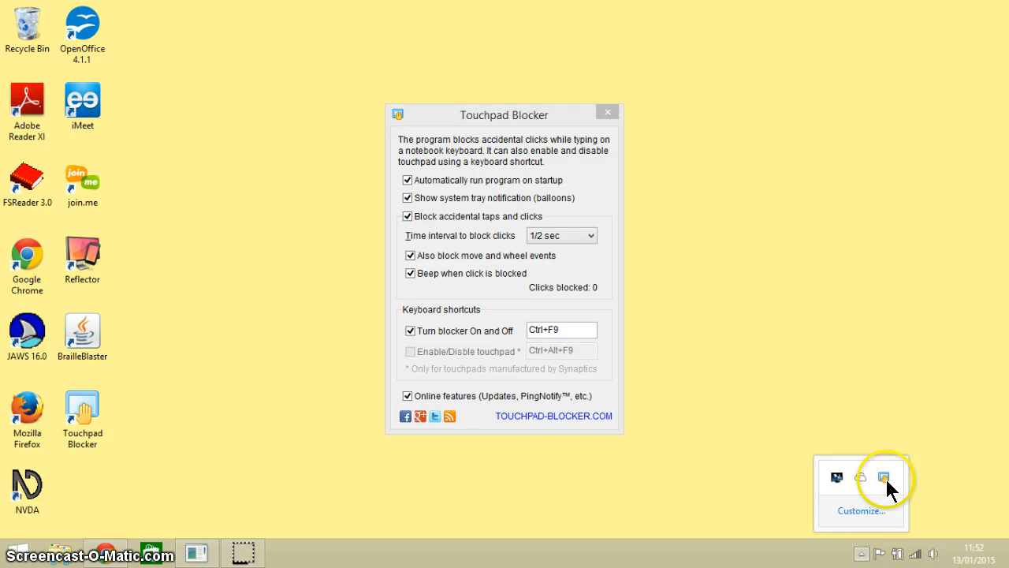
pyautogui.moveTo(852, 414)
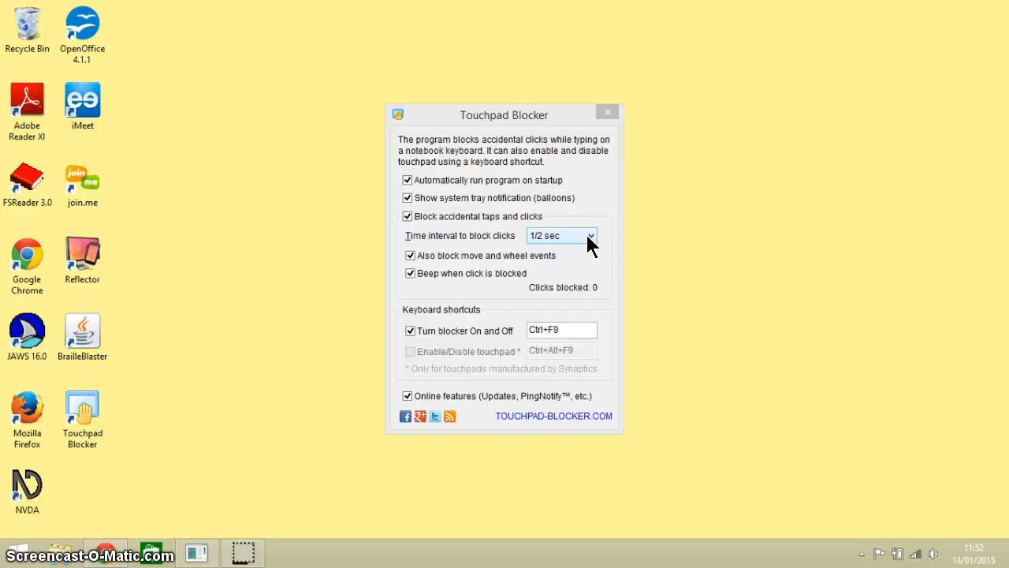
# - Change 'Time interval to block clicks' from 1/2 sec to 1/4 sec
pyautogui.click(587, 235)
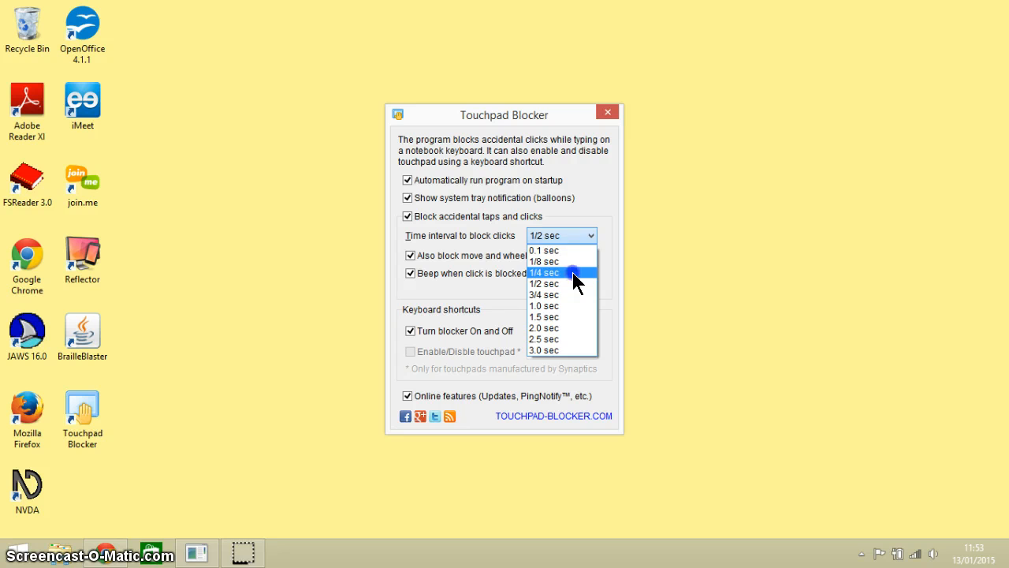
pyautogui.click(542, 271)
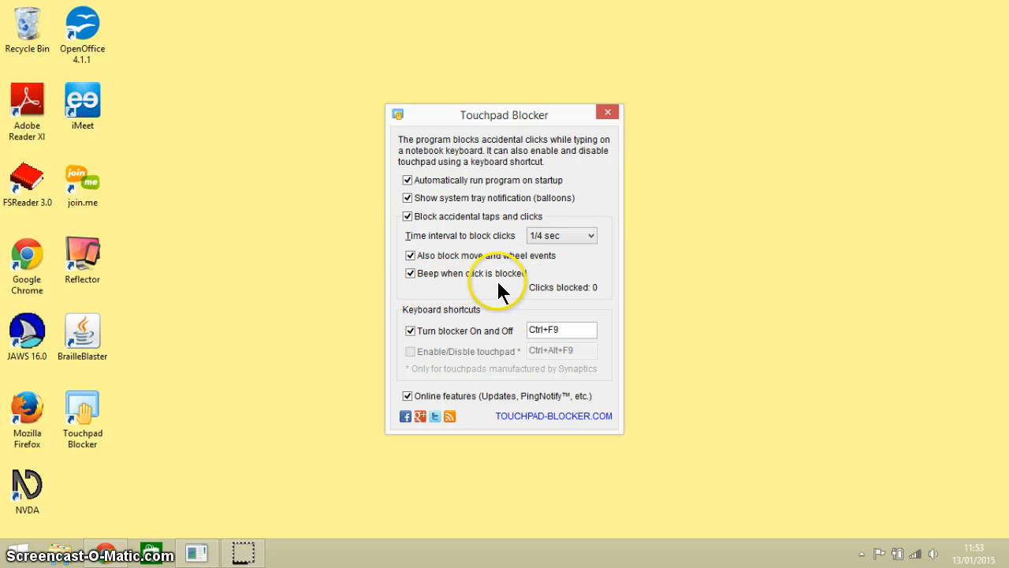
pyautogui.moveTo(560, 278)
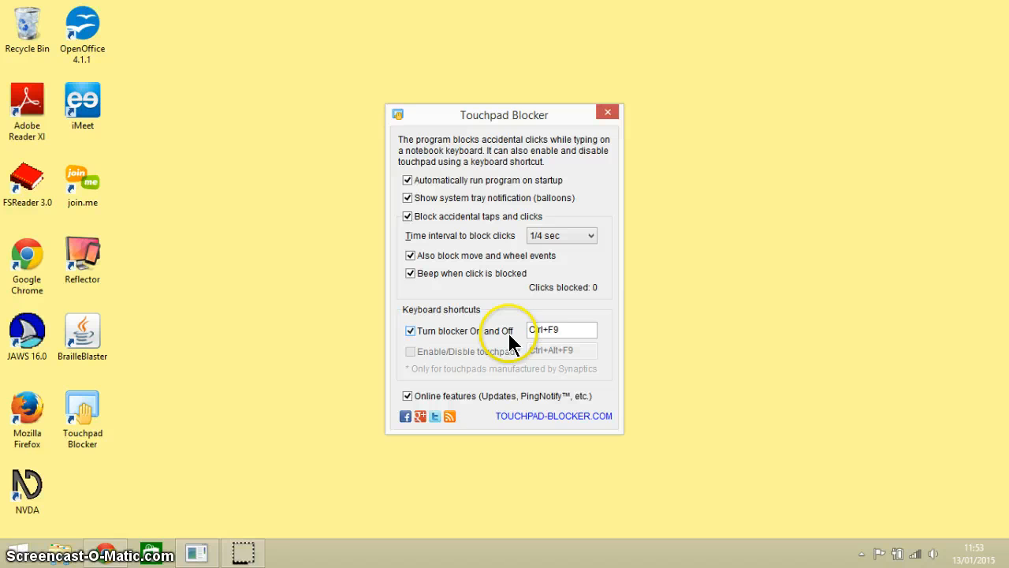
# - Toggle accidental-click blocking off via the Ctrl+F9 shortcut field and bring Chrome back to the front
pyautogui.click(562, 330)
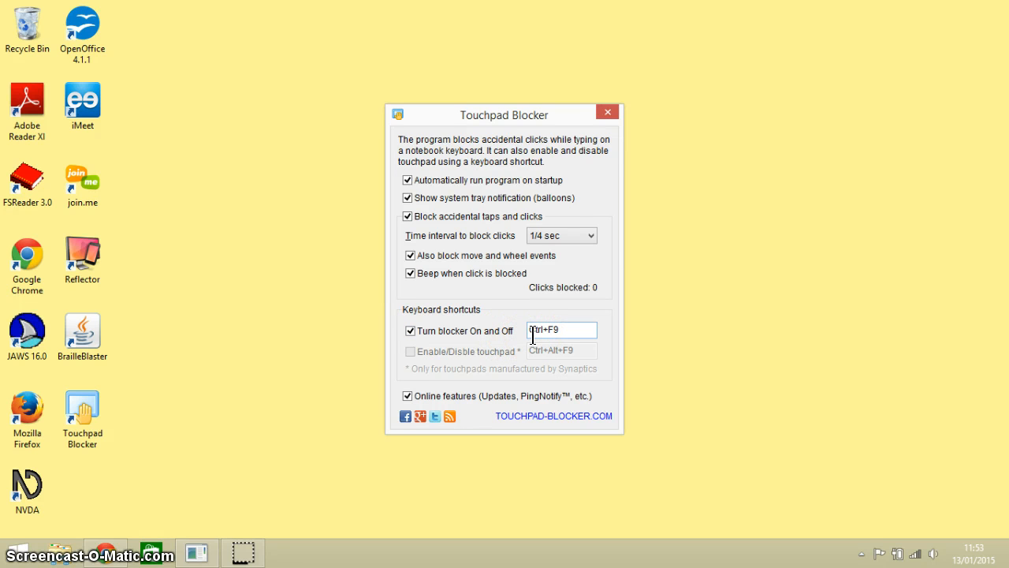
pyautogui.click(407, 216)
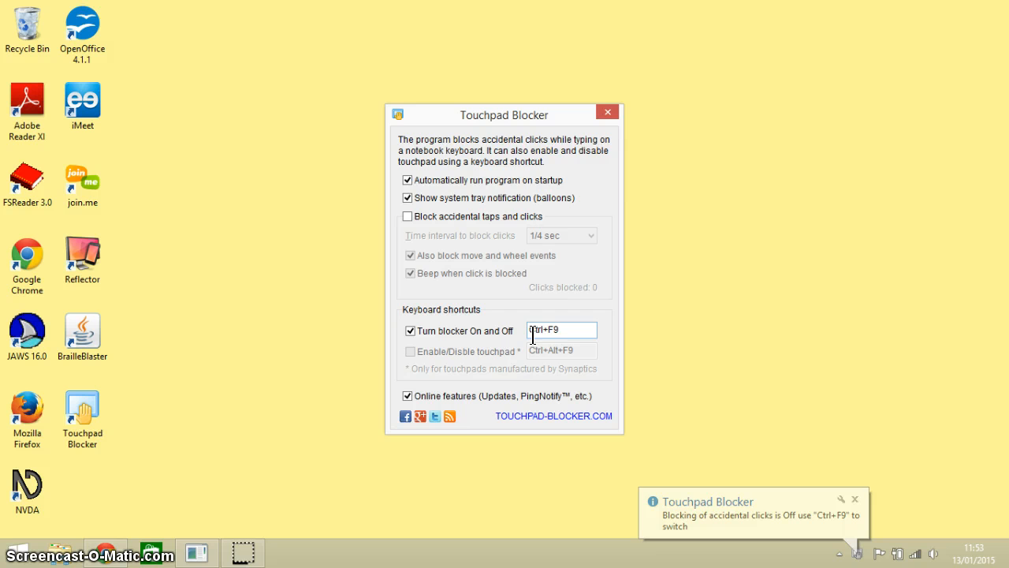
pyautogui.click(406, 216)
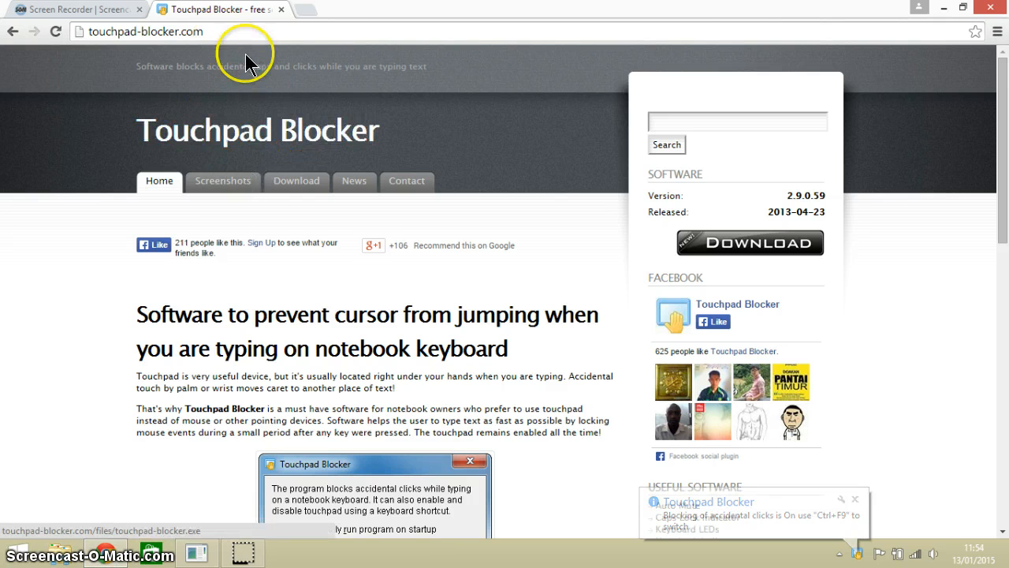
pyautogui.moveTo(250, 243)
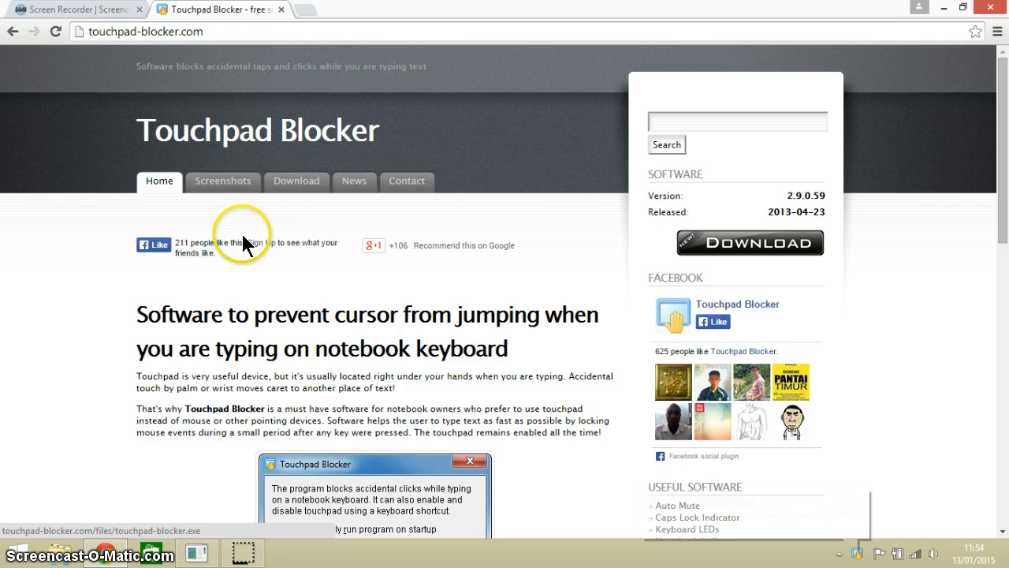
pyautogui.moveTo(583, 281)
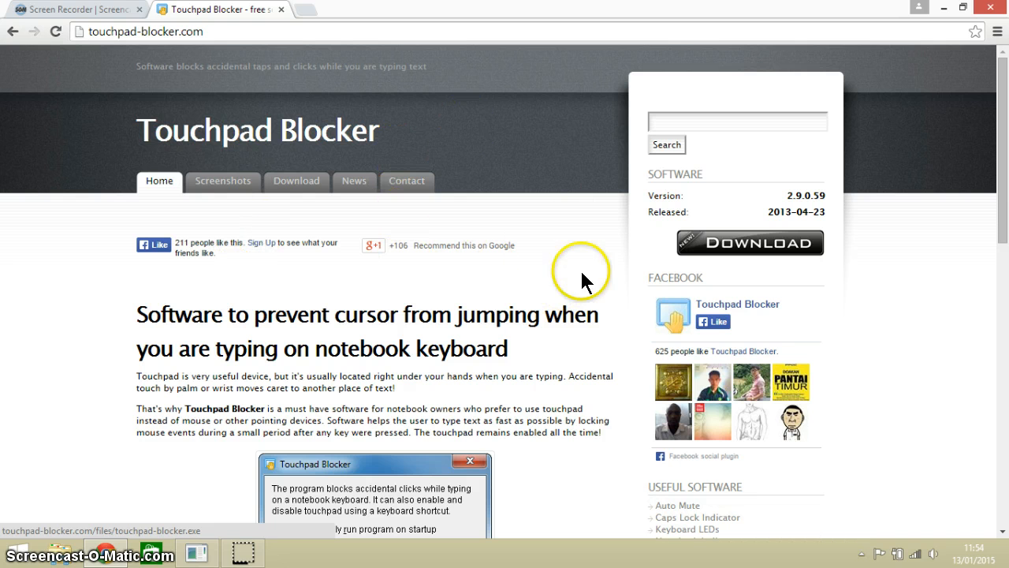
pyautogui.moveTo(460, 221)
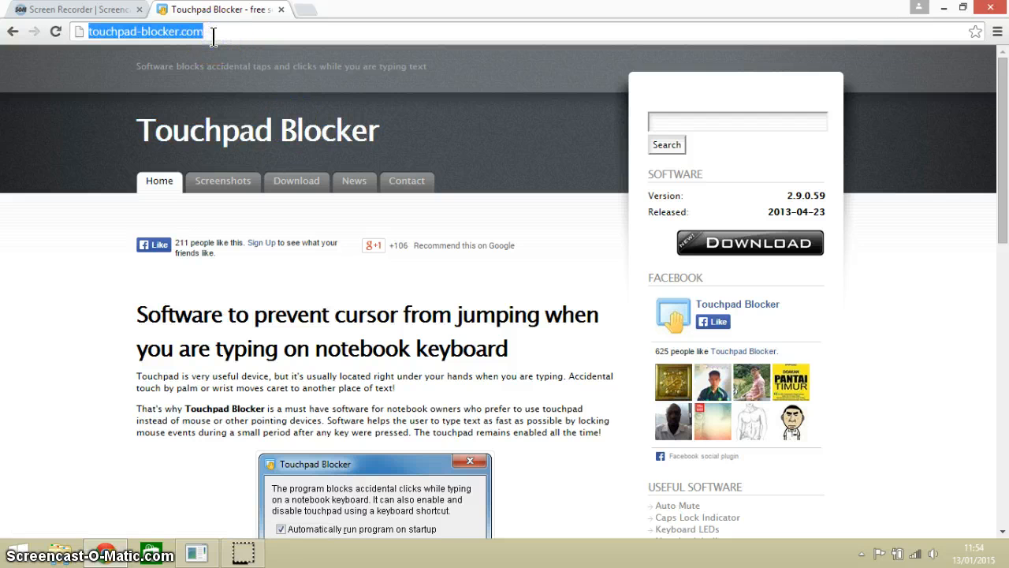
# - Select the touchpad-blocker.com address in the omnibox so it can be cleared
pyautogui.click(142, 31)
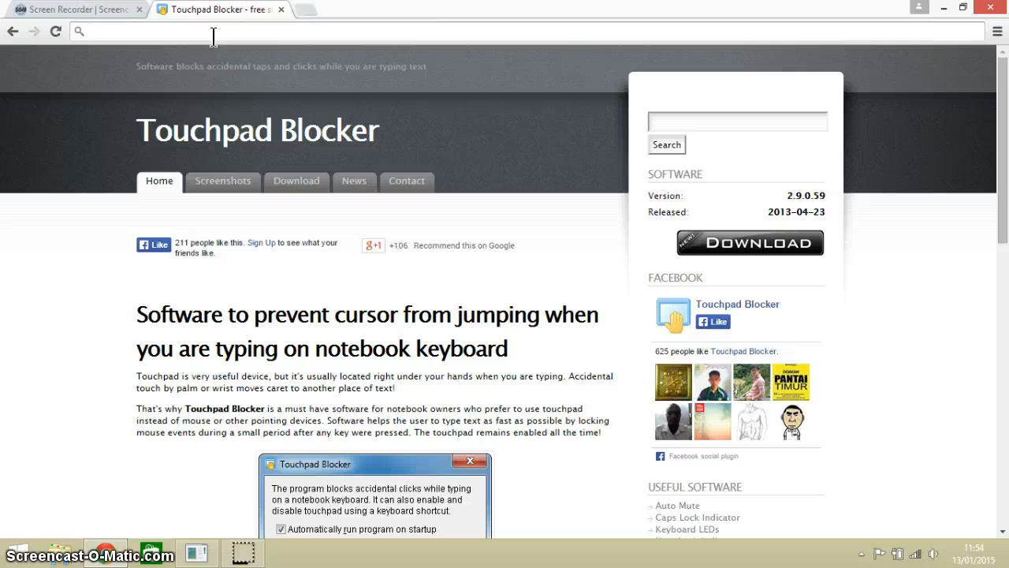
pyautogui.moveTo(219, 52)
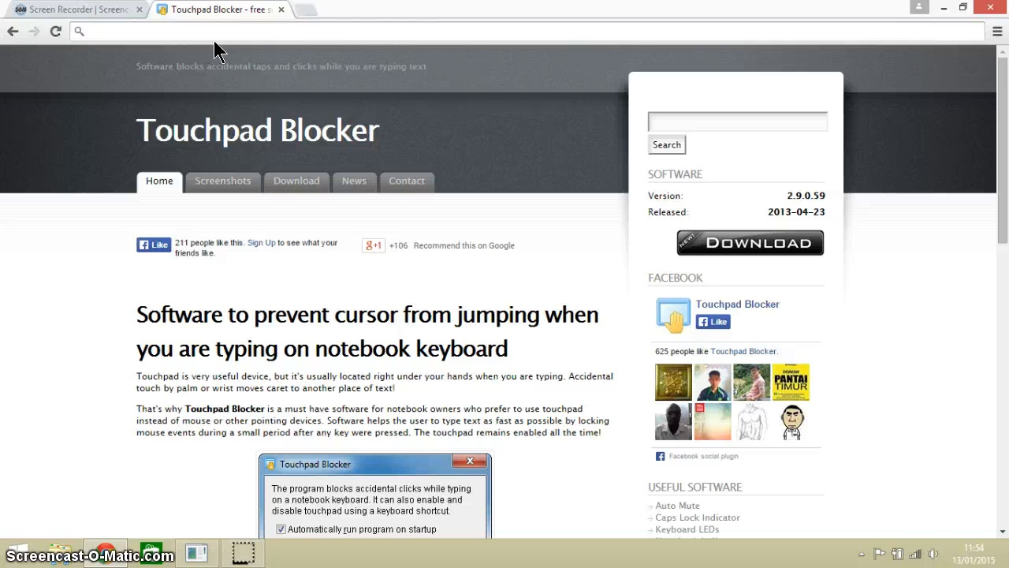
pyautogui.moveTo(252, 50)
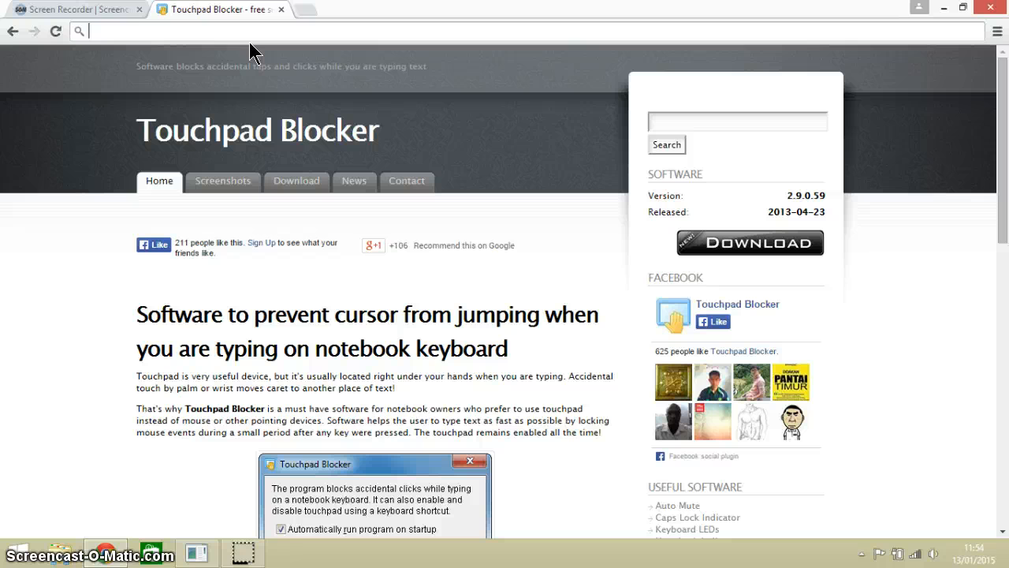
pyautogui.moveTo(66, 372)
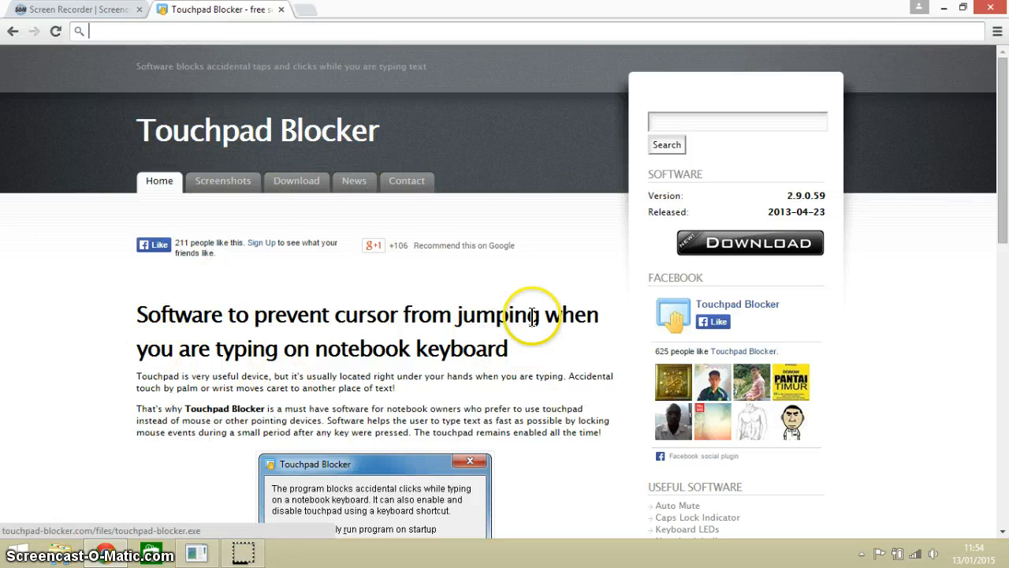
pyautogui.moveTo(716, 63)
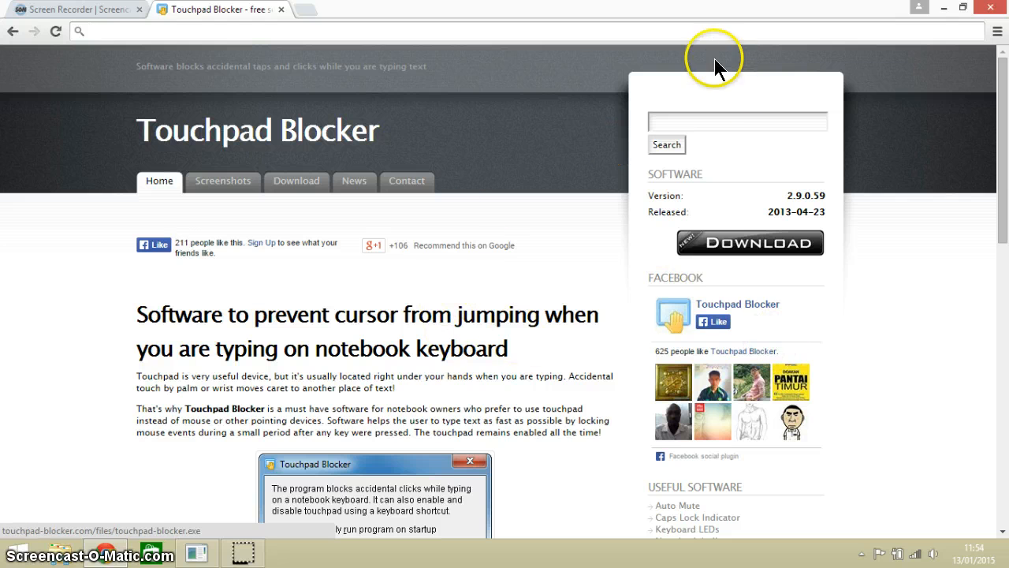
pyautogui.moveTo(576, 150)
pyautogui.write('aaaaaaaaaaaaaaaaaaaaaaaaaaaaaaaaaaaaaaaaaaaaaaaaaaaaaaaaaaaaaaaaaaaaaaaaaaaaaaaaaaaaaaaaaaaa')
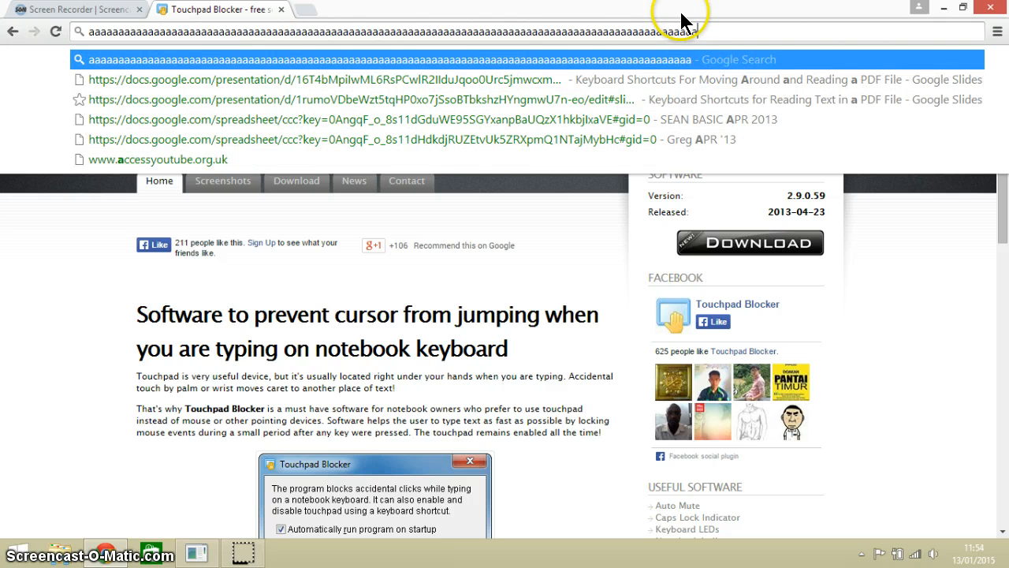
# - Fill the omnibox with a long unbroken run of 'a' characters as a typing test
pyautogui.write('aaaaaaaaaaaaaa')
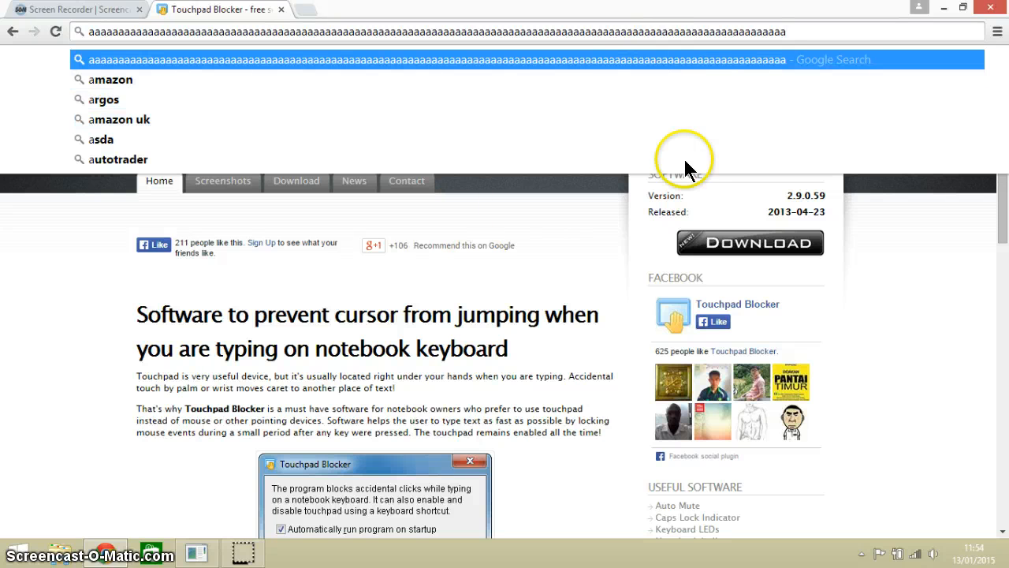
pyautogui.moveTo(591, 60)
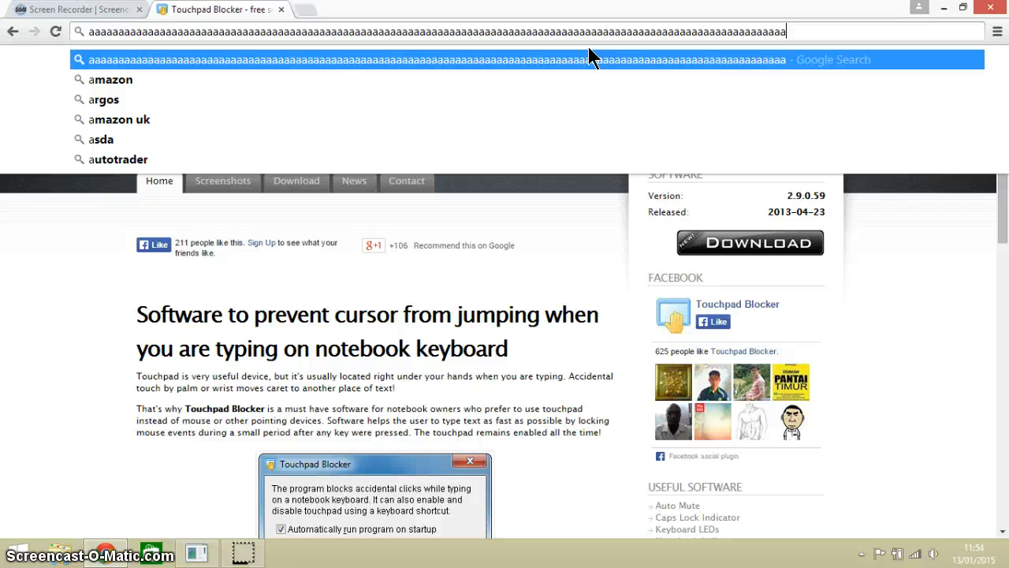
pyautogui.moveTo(492, 265)
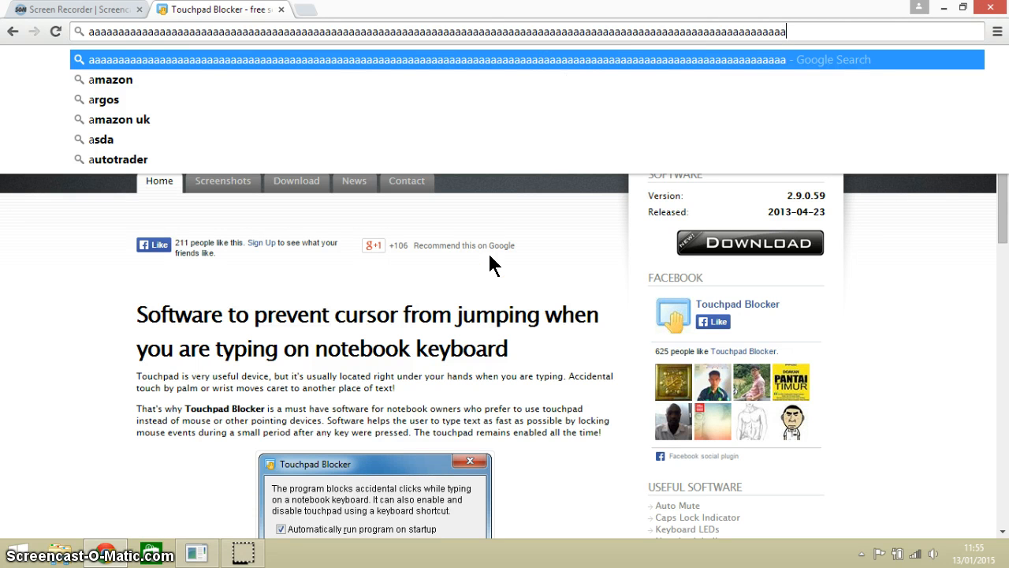